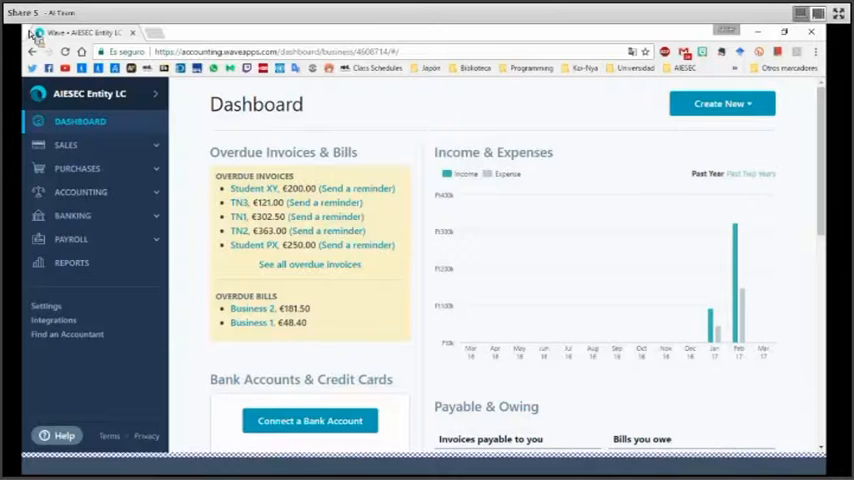
{"action": "mouse_move", "coordinate": [520, 356]}
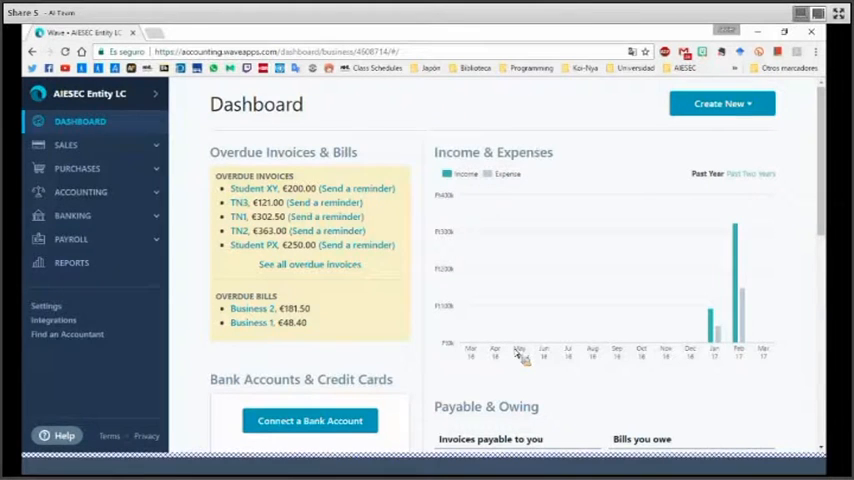
{"action": "mouse_move", "coordinate": [285, 190]}
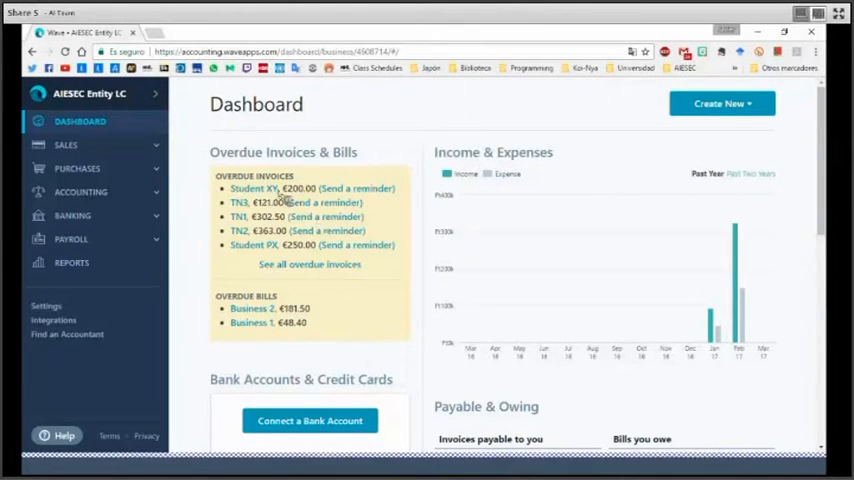
Expand Sales in the sidebar and go to Products & Services.
{"action": "left_click", "coordinate": [66, 144]}
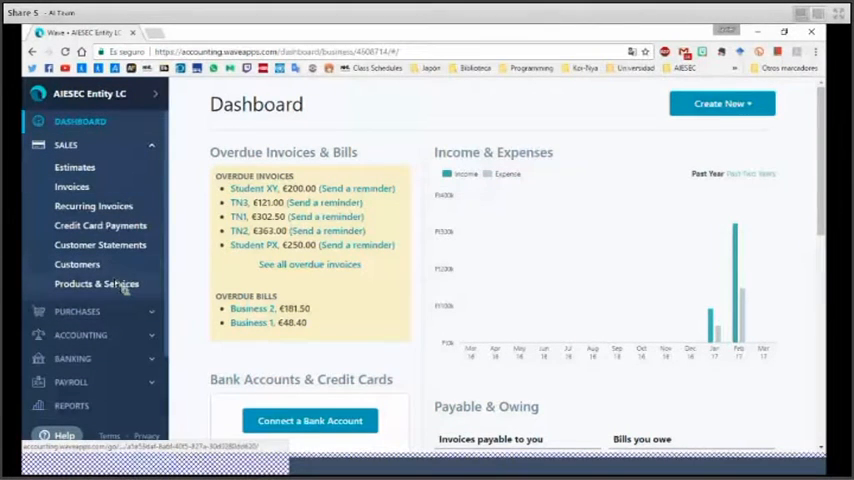
{"action": "left_click", "coordinate": [97, 283]}
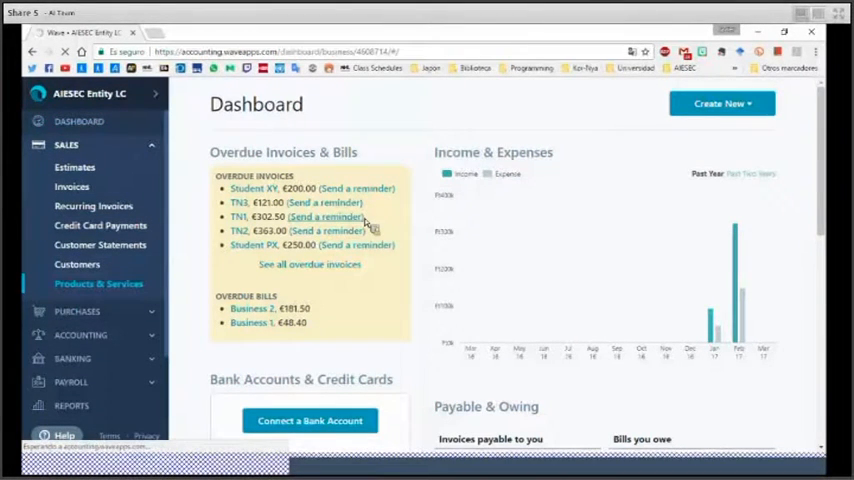
Load the Products & Services list showing the six fee products and prices.
{"action": "left_click", "coordinate": [98, 283]}
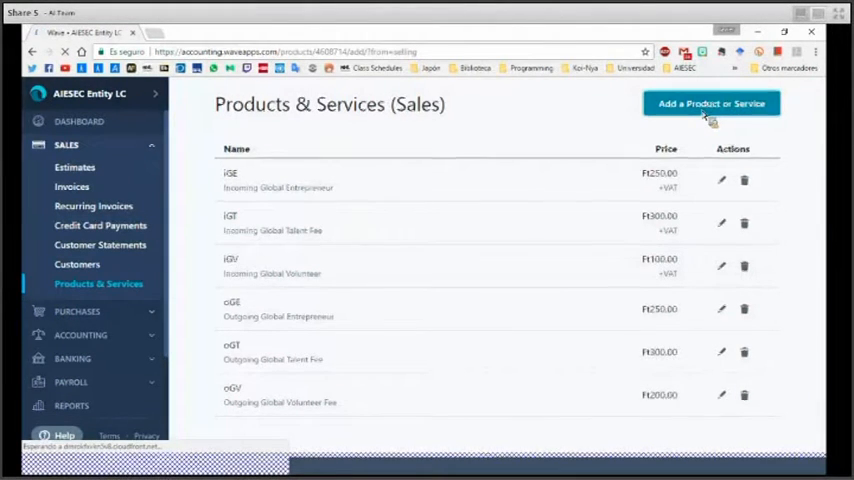
Add a new product marked 'Sell this' with income account 121, Revenue from iGT Fee.
{"action": "left_click", "coordinate": [711, 103]}
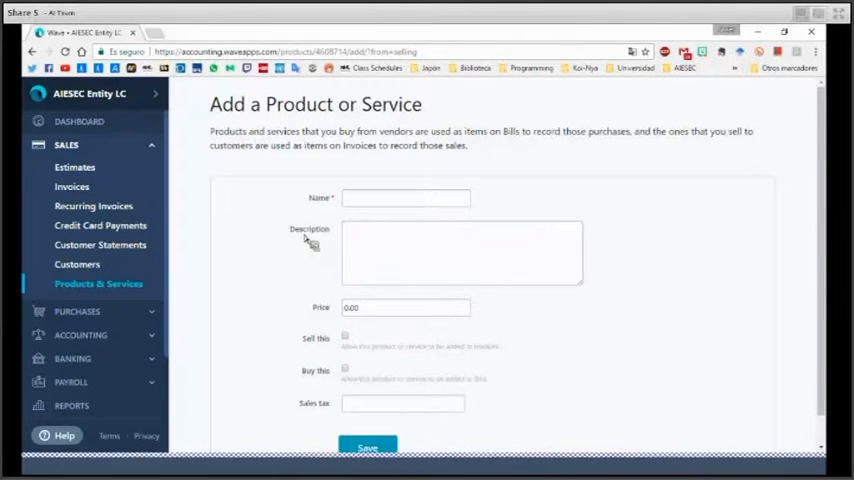
{"action": "mouse_move", "coordinate": [293, 300]}
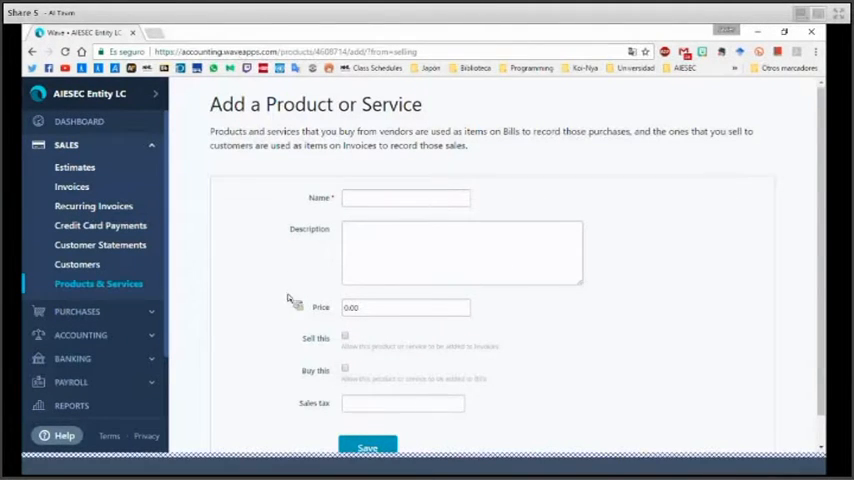
{"action": "scroll", "scroll_direction": "down", "scroll_amount": 3}
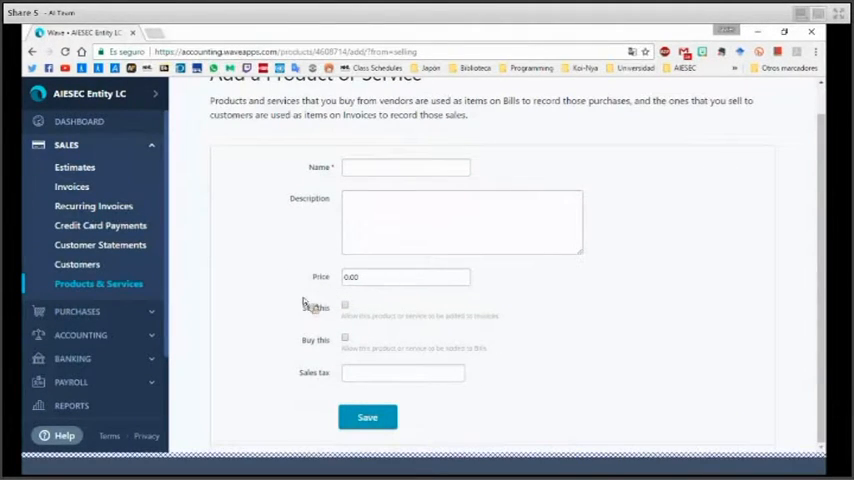
{"action": "left_click", "coordinate": [345, 305]}
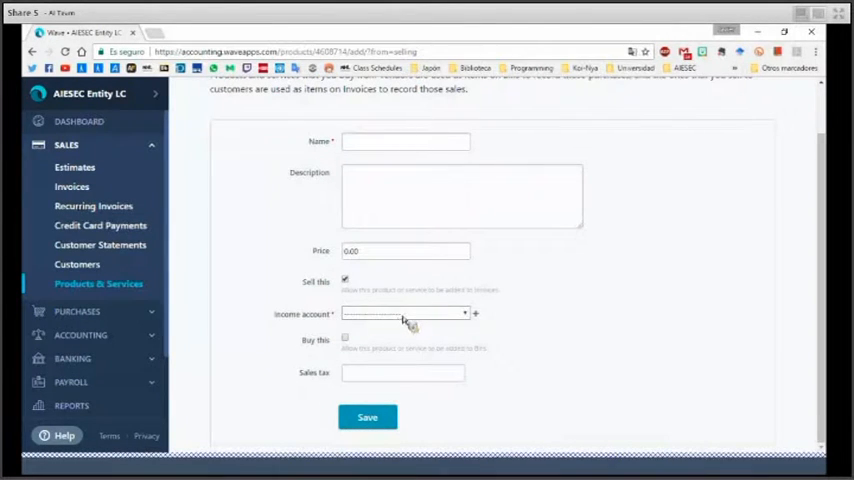
{"action": "left_click", "coordinate": [405, 313]}
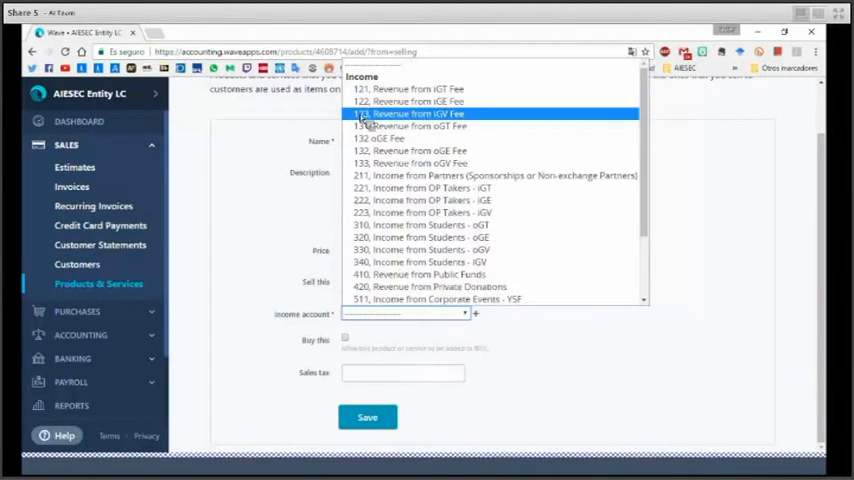
{"action": "left_click", "coordinate": [407, 89]}
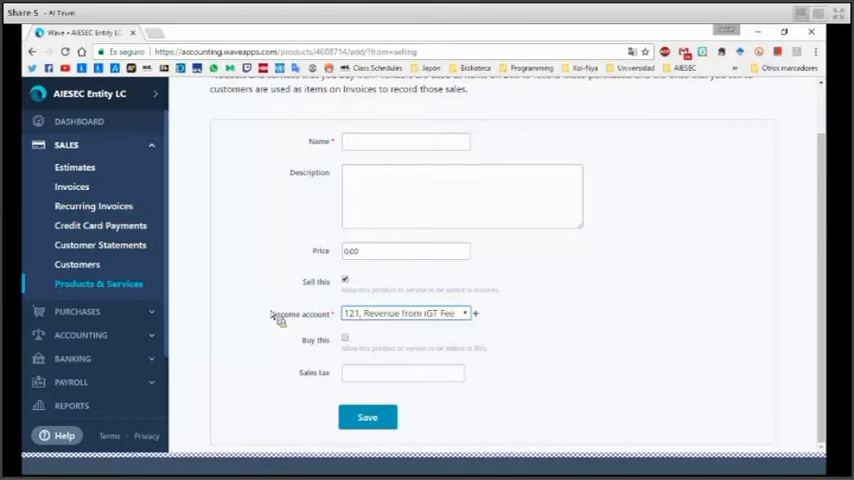
Open the new product's Sales tax dropdown showing VAT and Add new tax.
{"action": "left_click", "coordinate": [402, 372]}
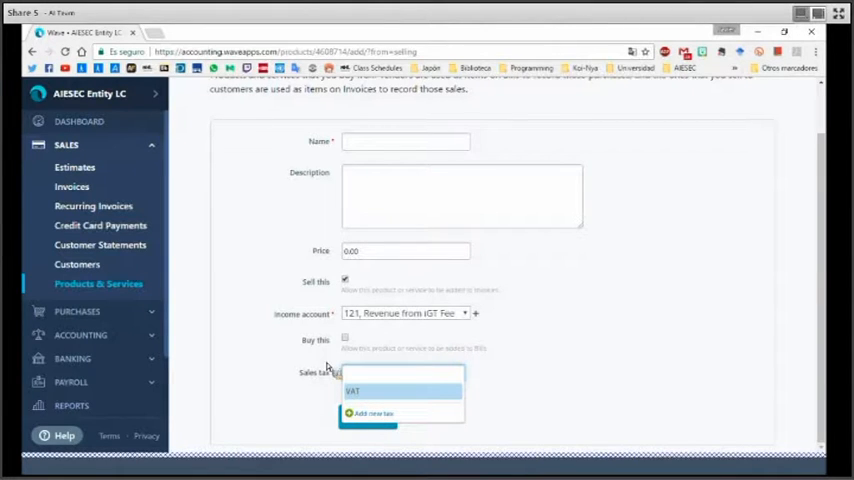
{"action": "mouse_move", "coordinate": [330, 402]}
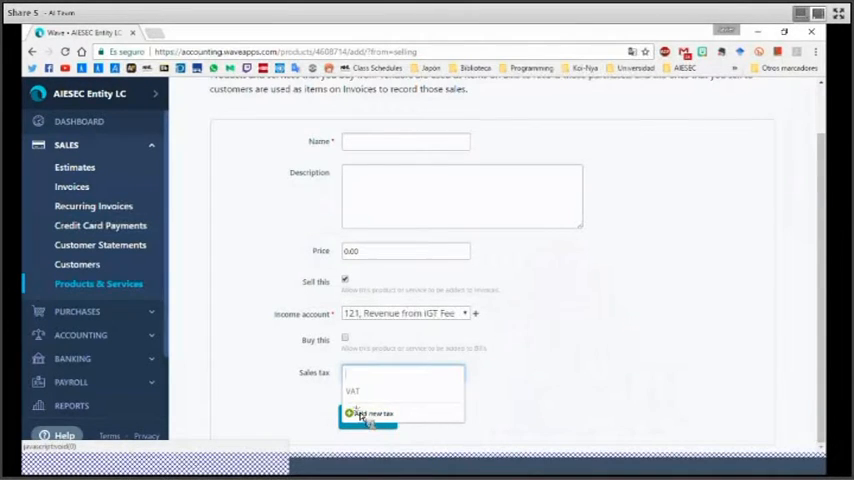
Open the Add Tax dialog and scroll through its name, abbreviation, rate and compound fields.
{"action": "left_click", "coordinate": [367, 414]}
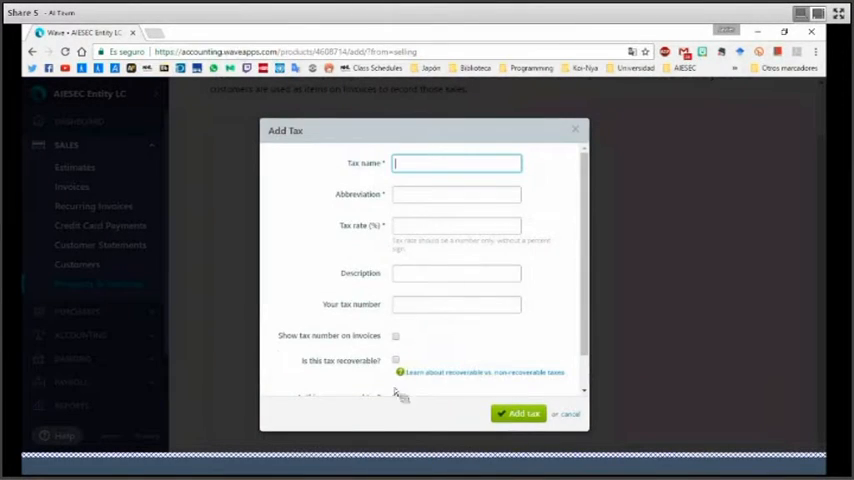
{"action": "mouse_move", "coordinate": [344, 208]}
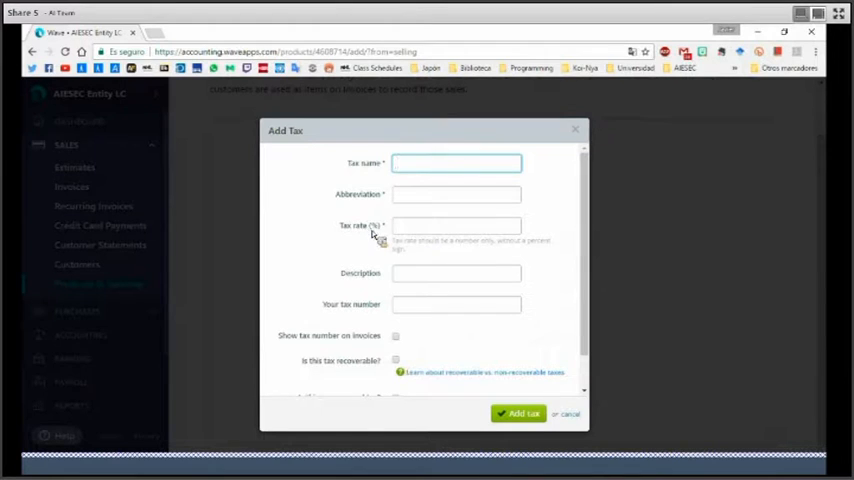
{"action": "mouse_move", "coordinate": [330, 312]}
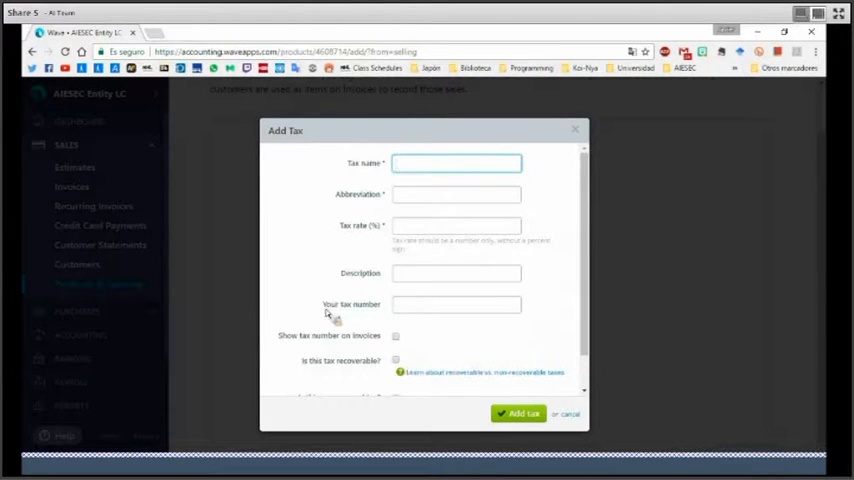
{"action": "scroll", "scroll_direction": "down", "scroll_amount": 3}
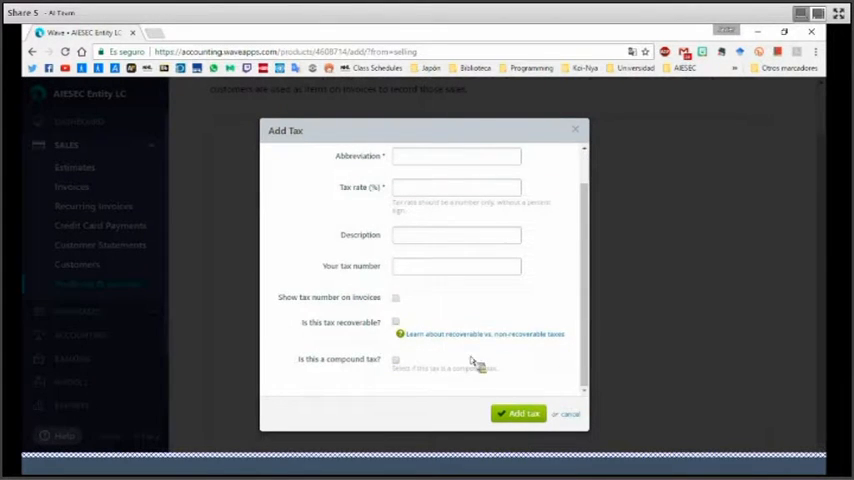
{"action": "mouse_move", "coordinate": [585, 435]}
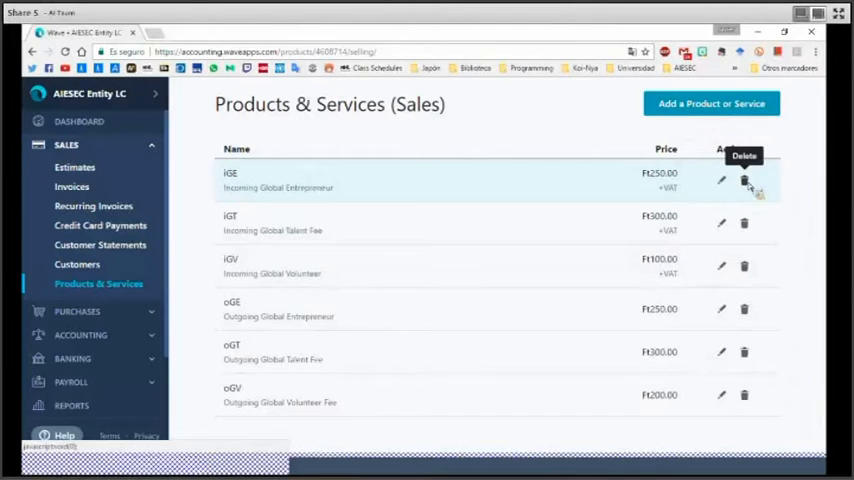
{"action": "mouse_move", "coordinate": [721, 181]}
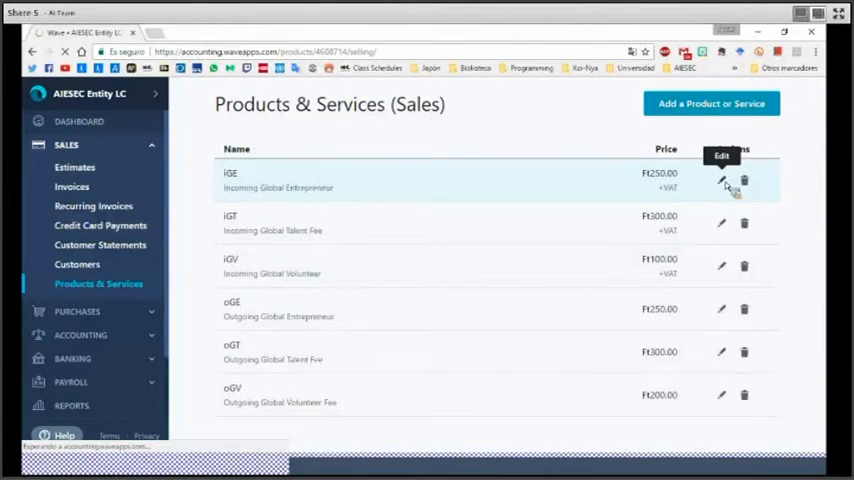
Open the iGE product's edit form from the sales products list.
{"action": "left_click", "coordinate": [721, 182]}
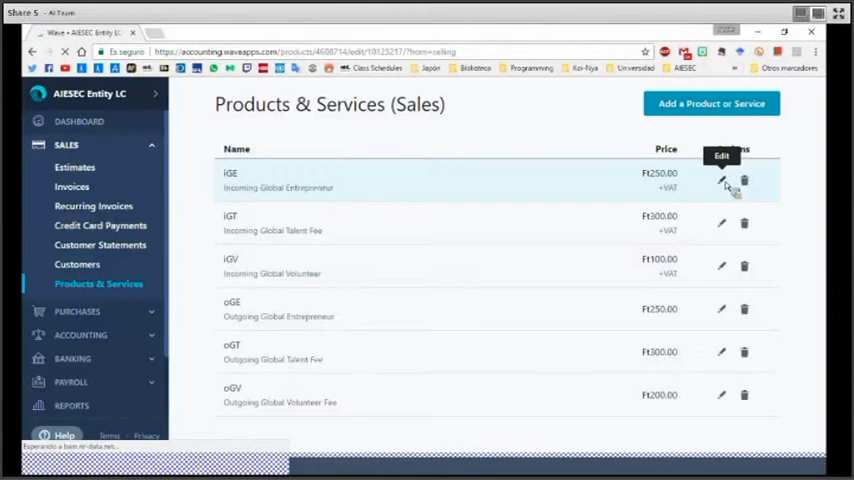
{"action": "left_click", "coordinate": [722, 181]}
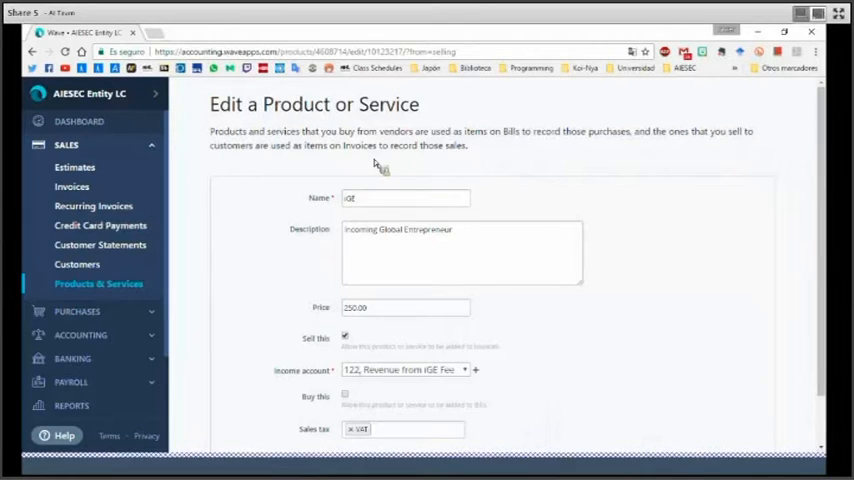
Review iGE's price 250.00, income account 122 and VAT, then return to the list.
{"action": "scroll", "scroll_direction": "down", "scroll_amount": 3}
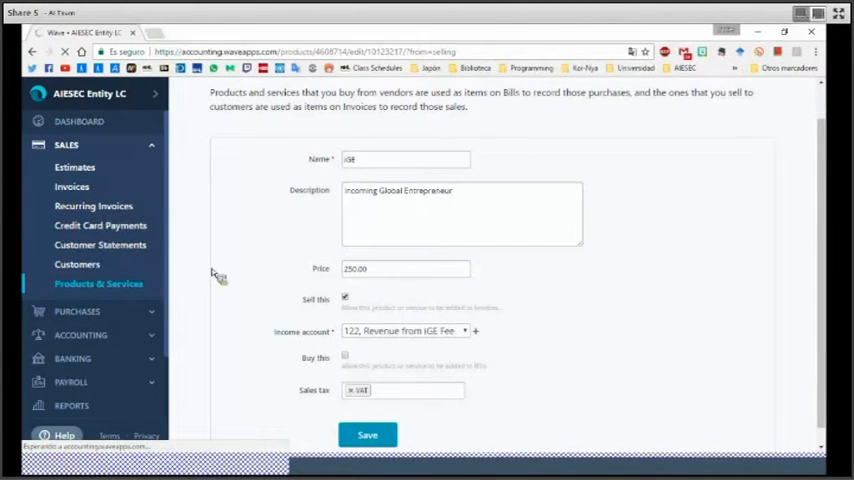
{"action": "left_click", "coordinate": [367, 434]}
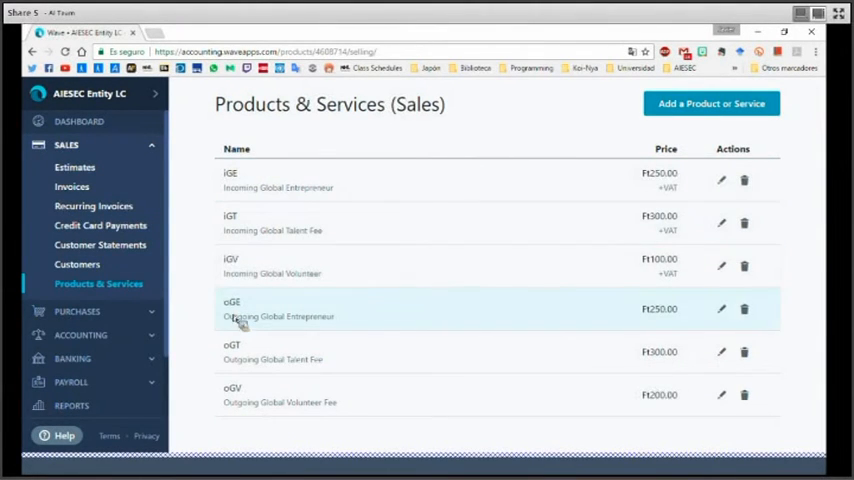
{"action": "mouse_move", "coordinate": [225, 400]}
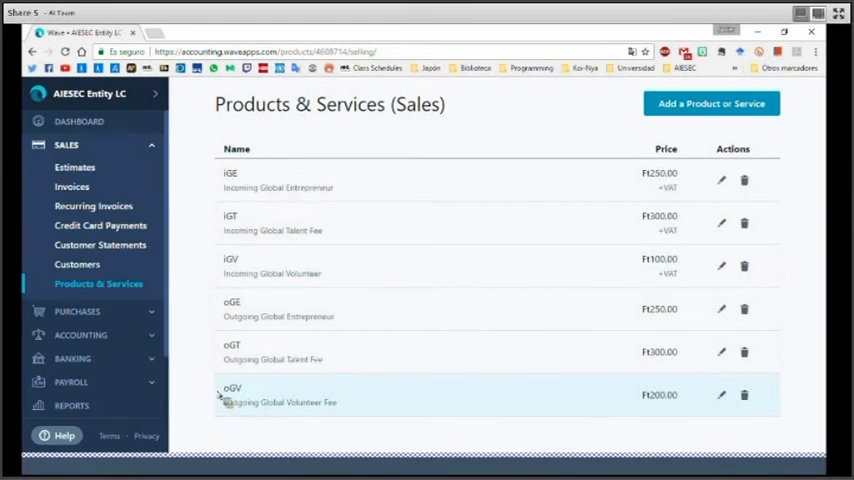
{"action": "mouse_move", "coordinate": [390, 318]}
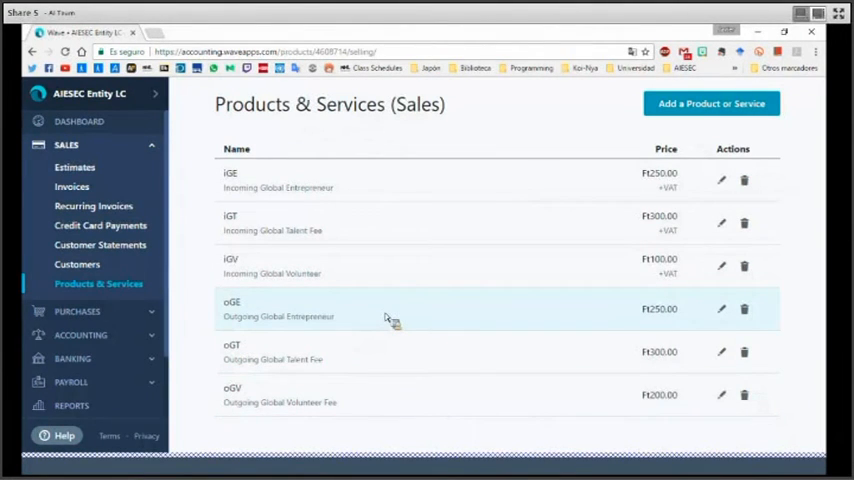